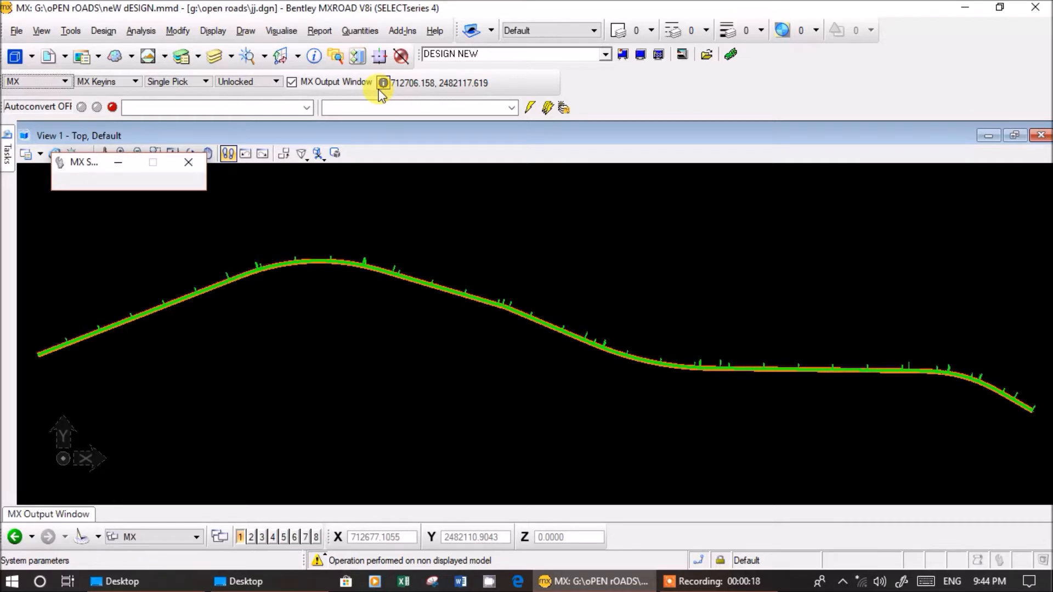
mouse_move(244, 30)
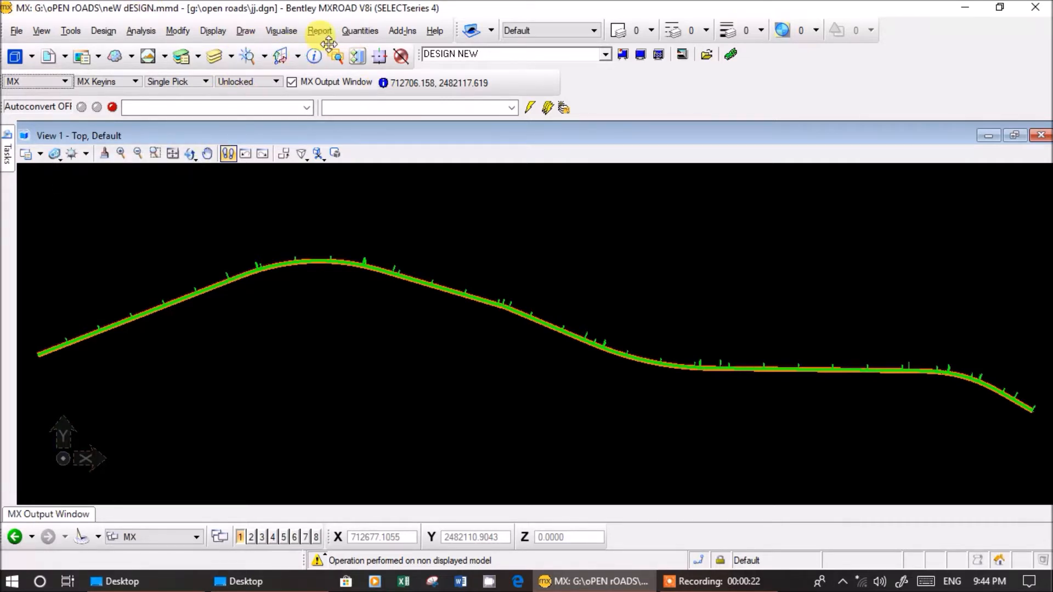
Show the Dynamic Reports toolbox from the Report menu.
click(319, 30)
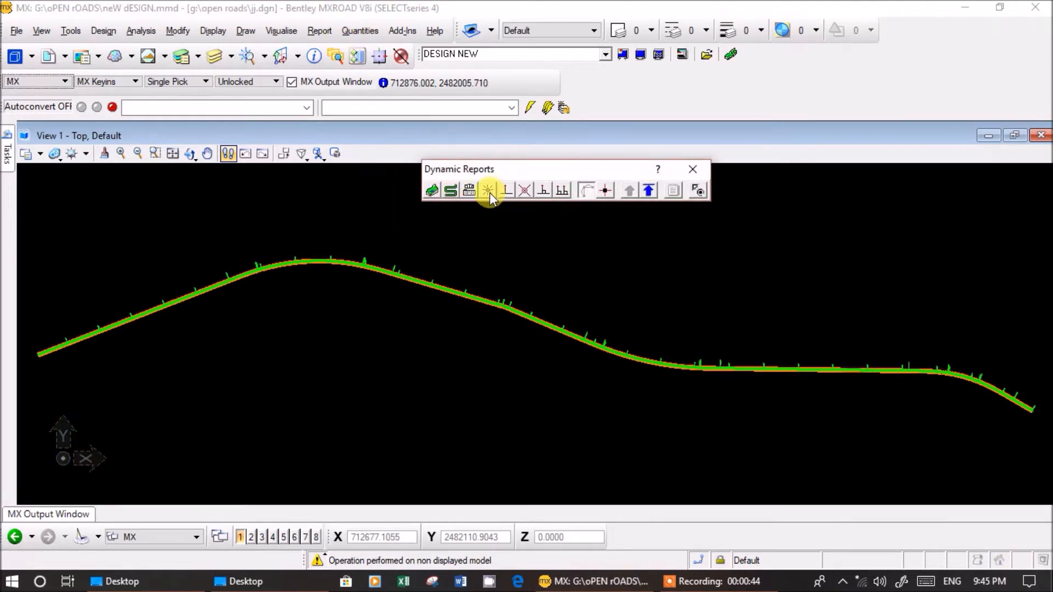
mouse_move(487, 190)
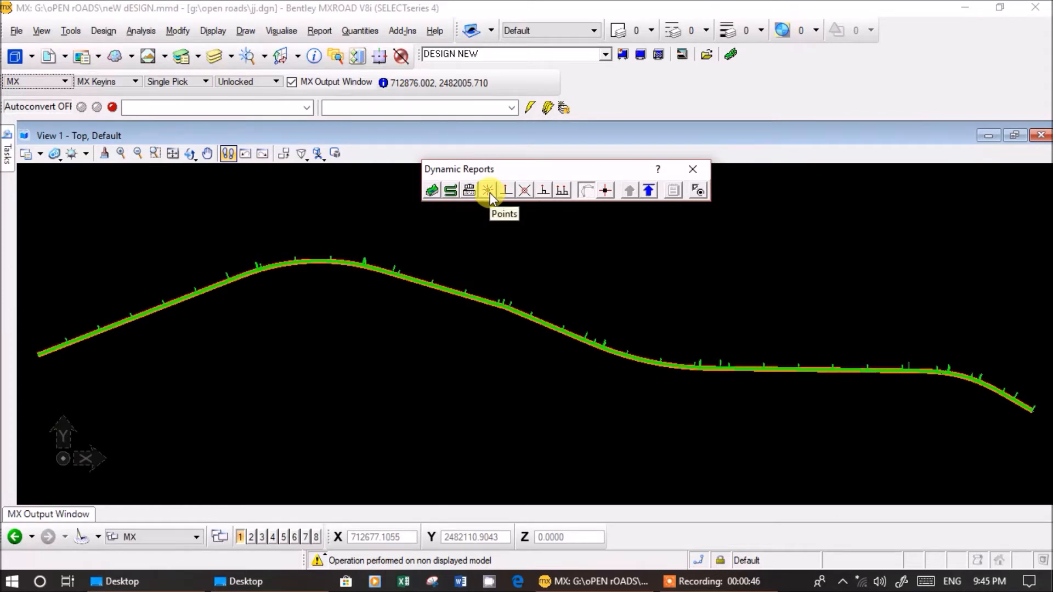
mouse_move(551, 196)
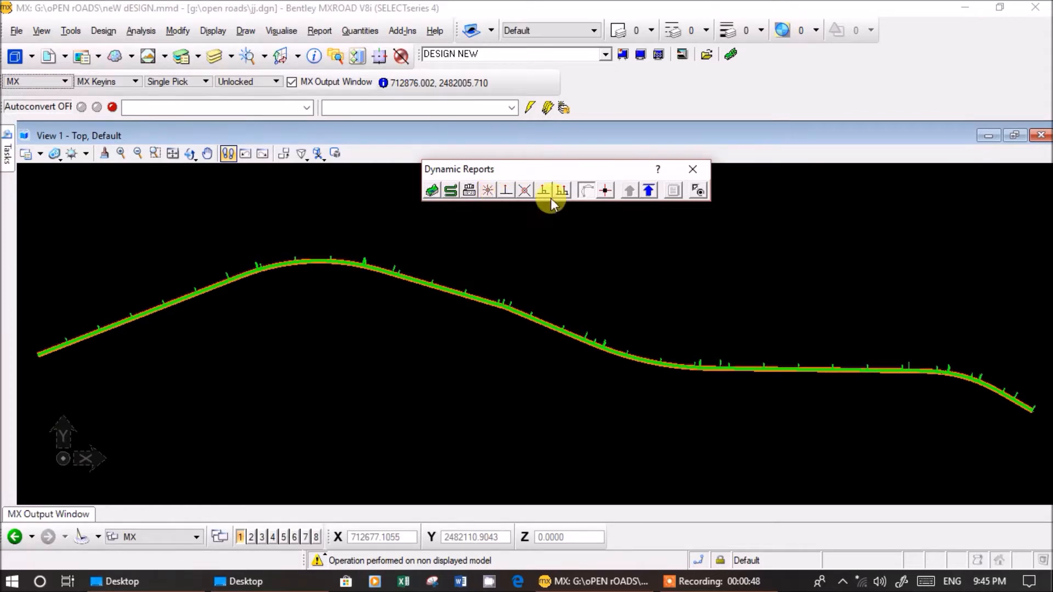
mouse_move(560, 198)
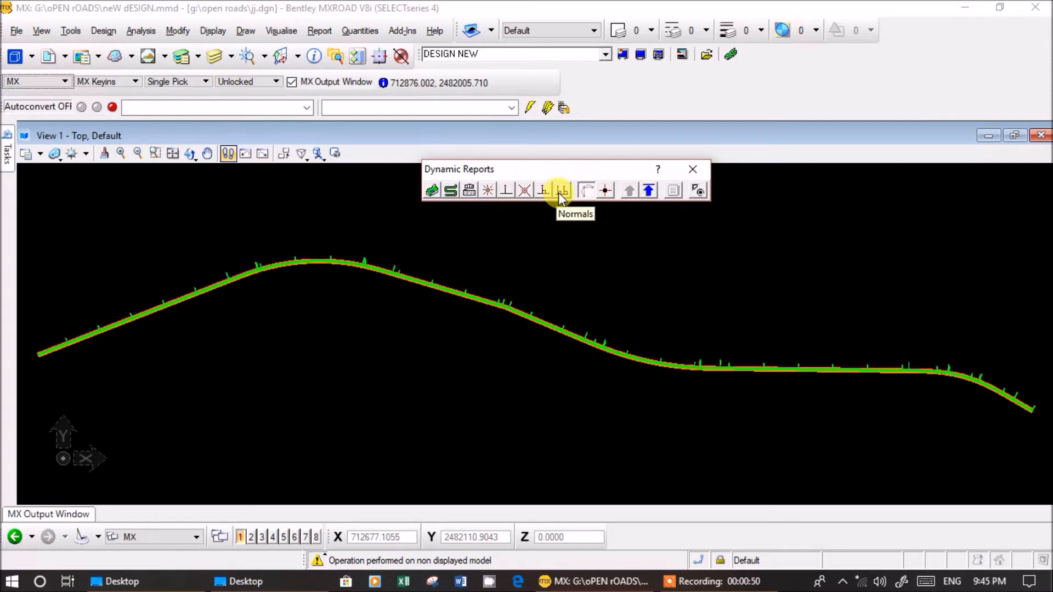
mouse_move(561, 191)
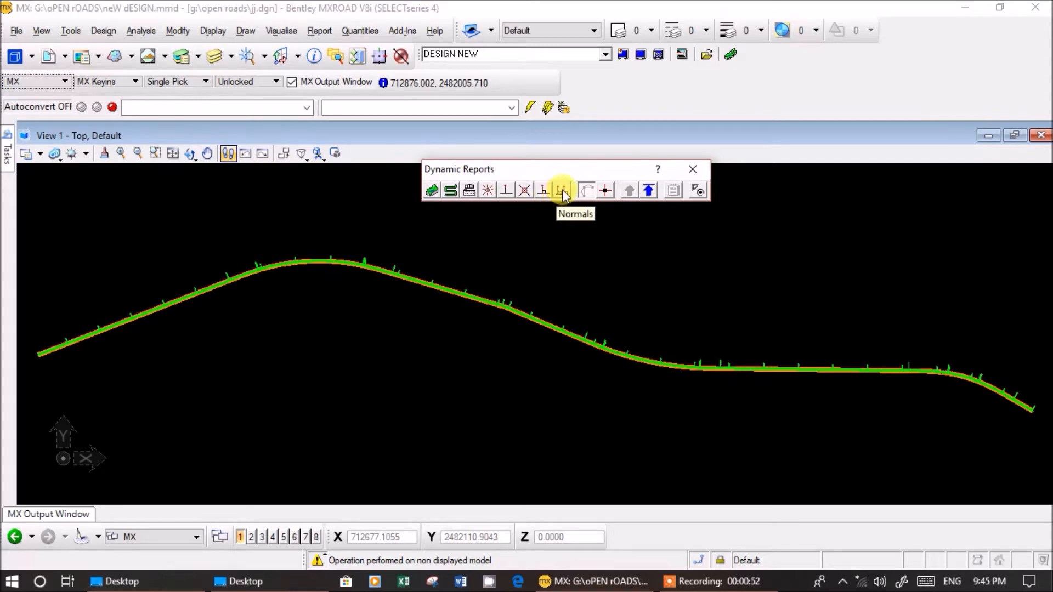
Start a Normals report with MCL0 reference, CER0 subsidiary and CEL0 intersected string.
click(561, 190)
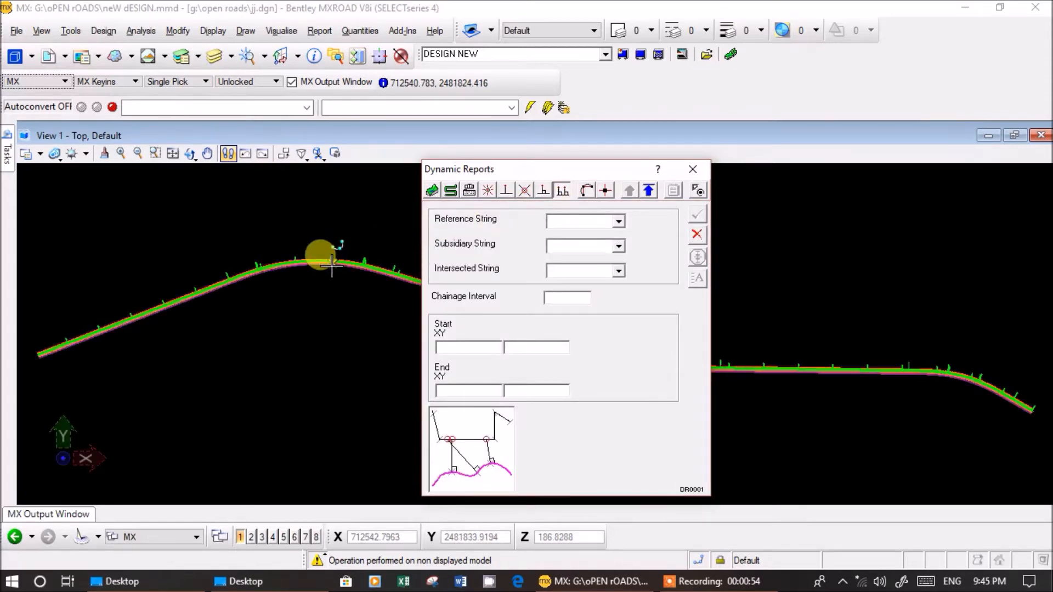
click(326, 262)
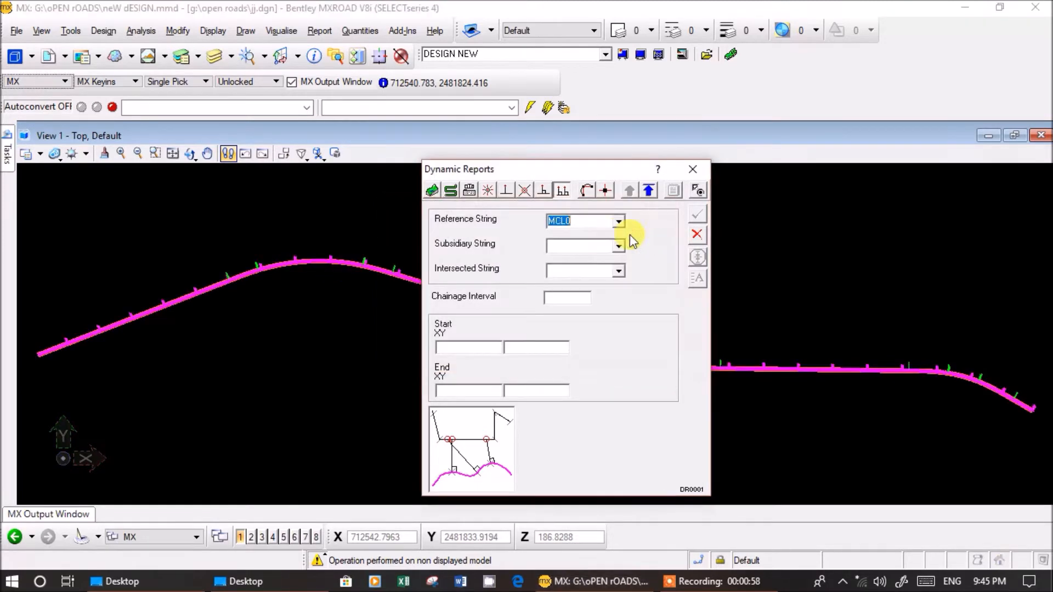
click(580, 246)
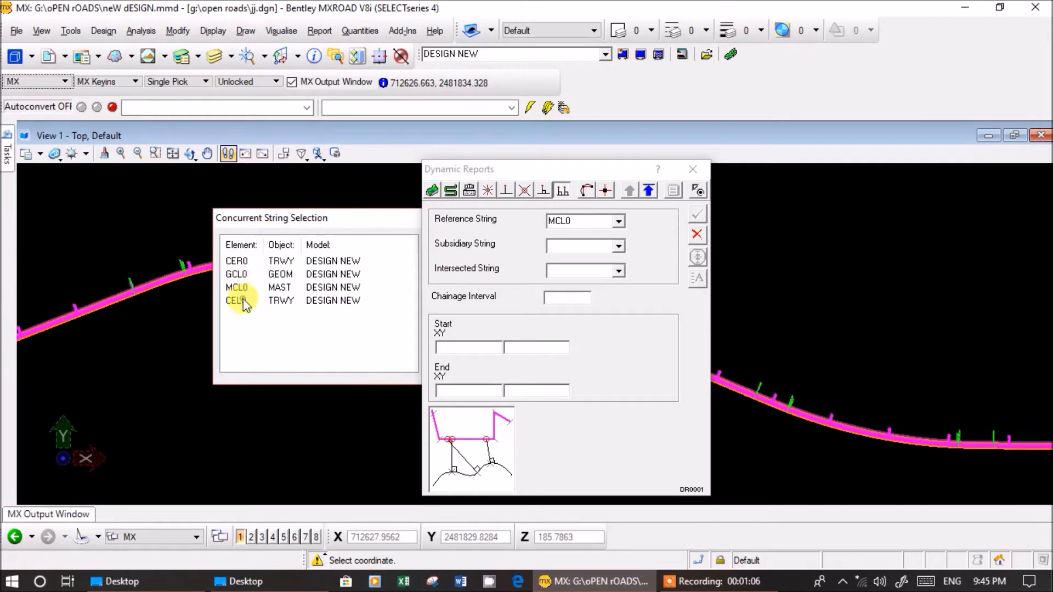
click(234, 300)
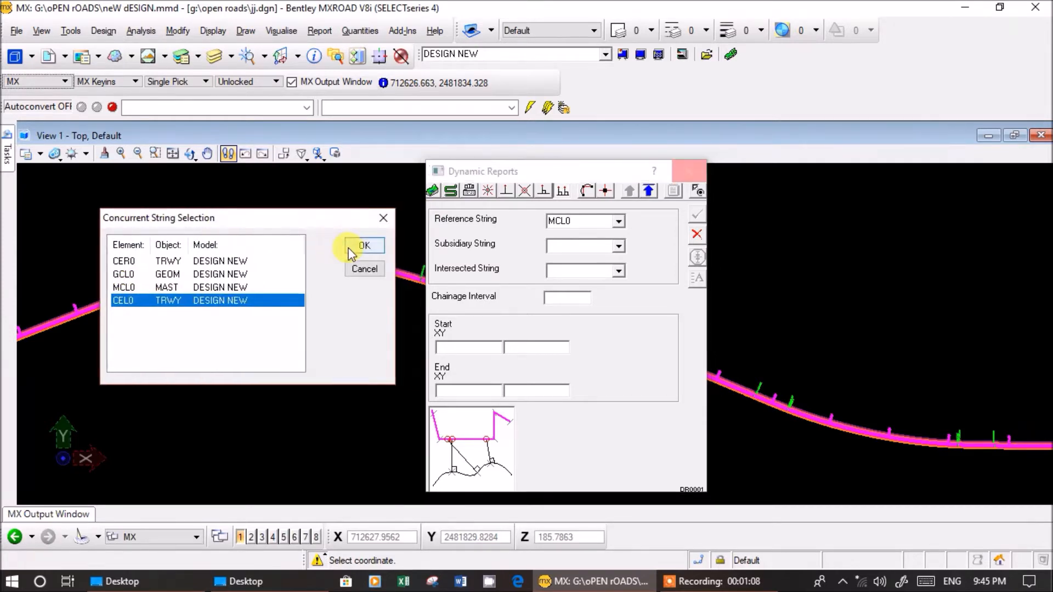
click(364, 245)
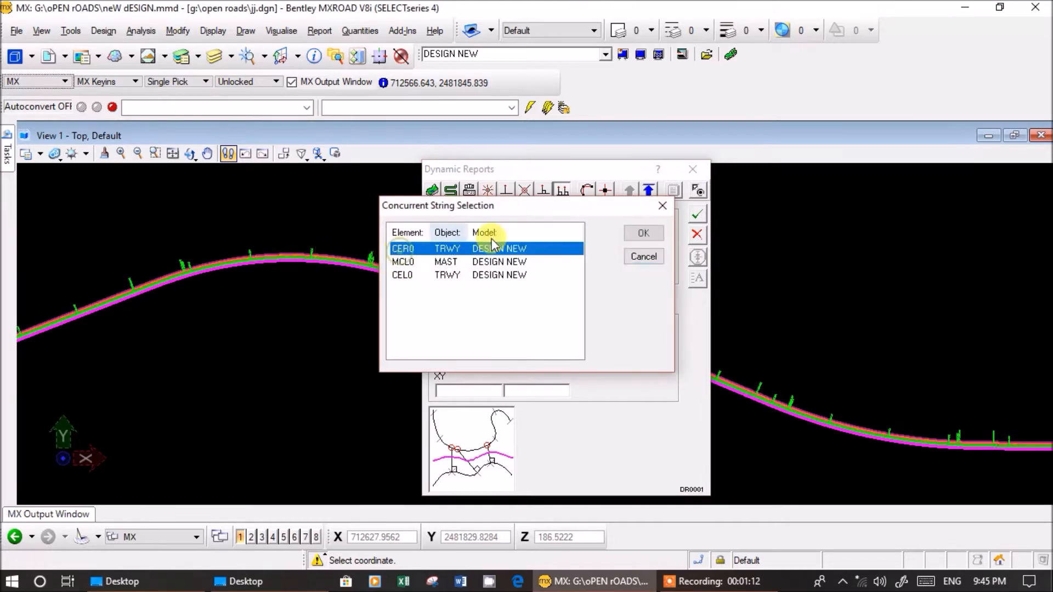
click(642, 233)
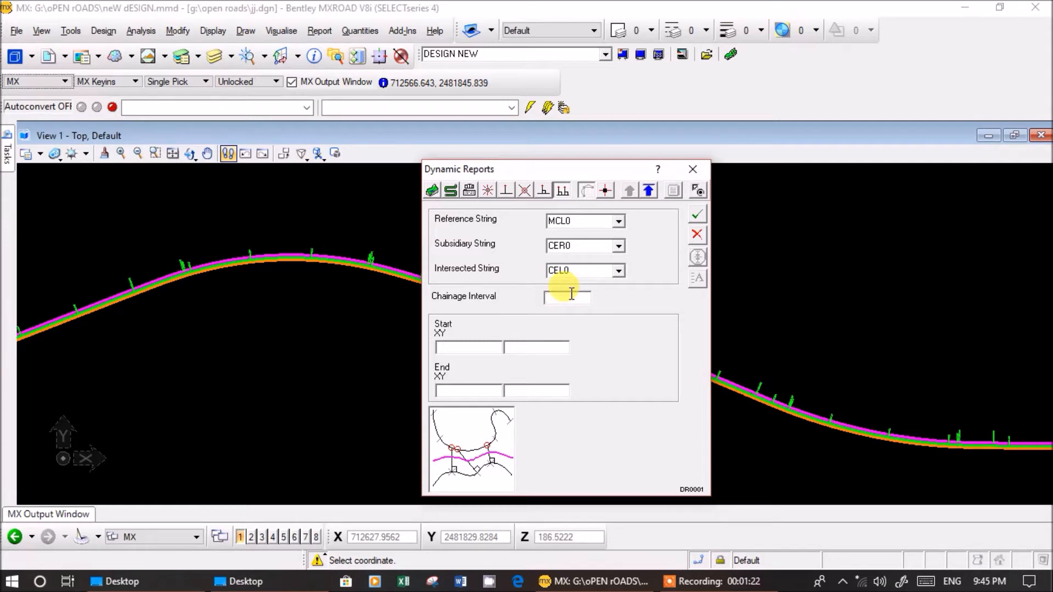
Set chainage interval 10 with start 150000.000 and end 152993.463 entered as chainages.
text(10)
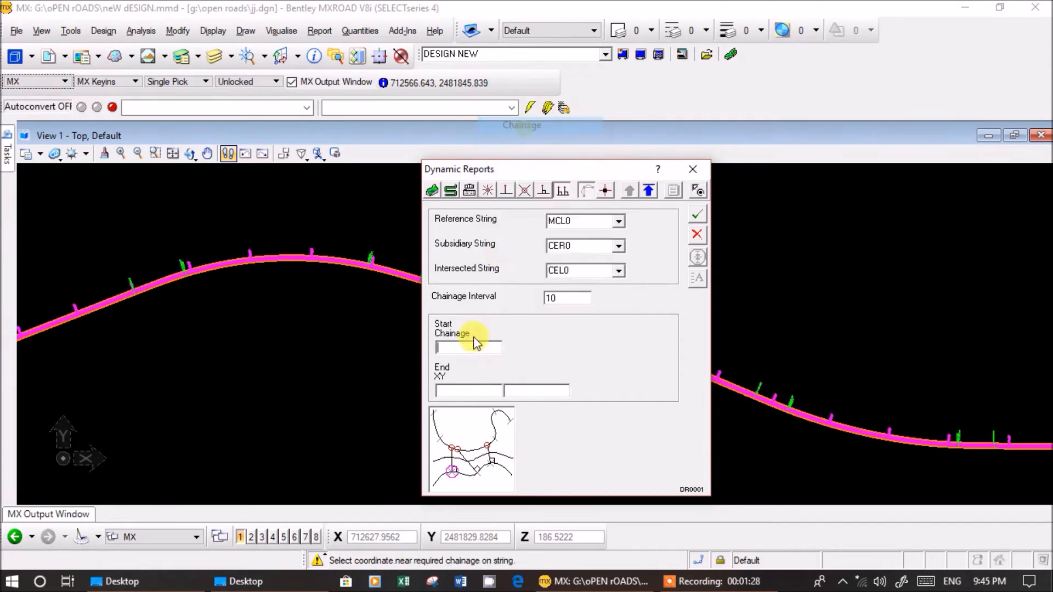
right_click(468, 346)
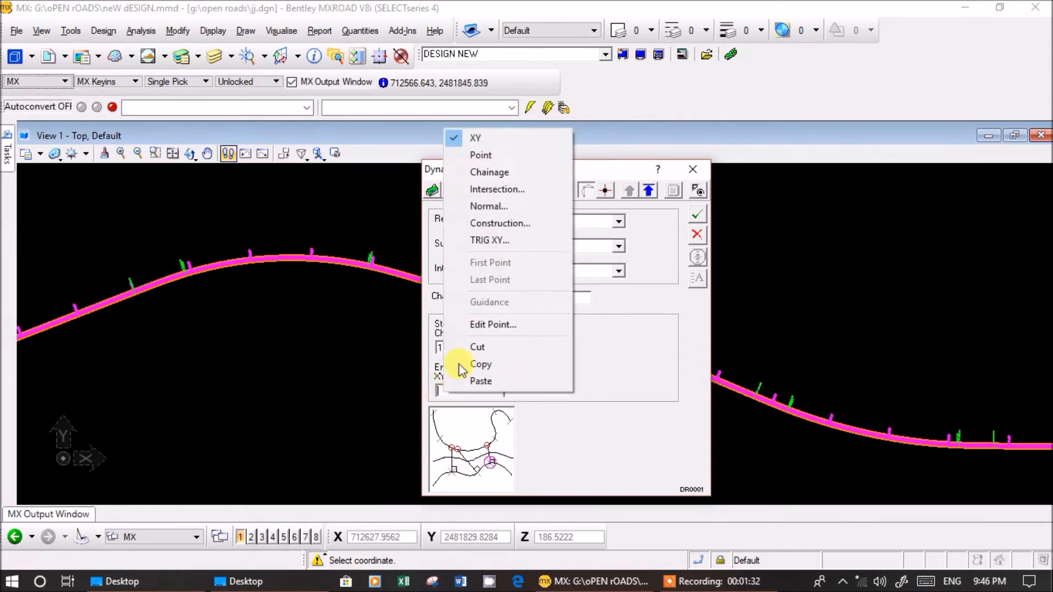
click(463, 392)
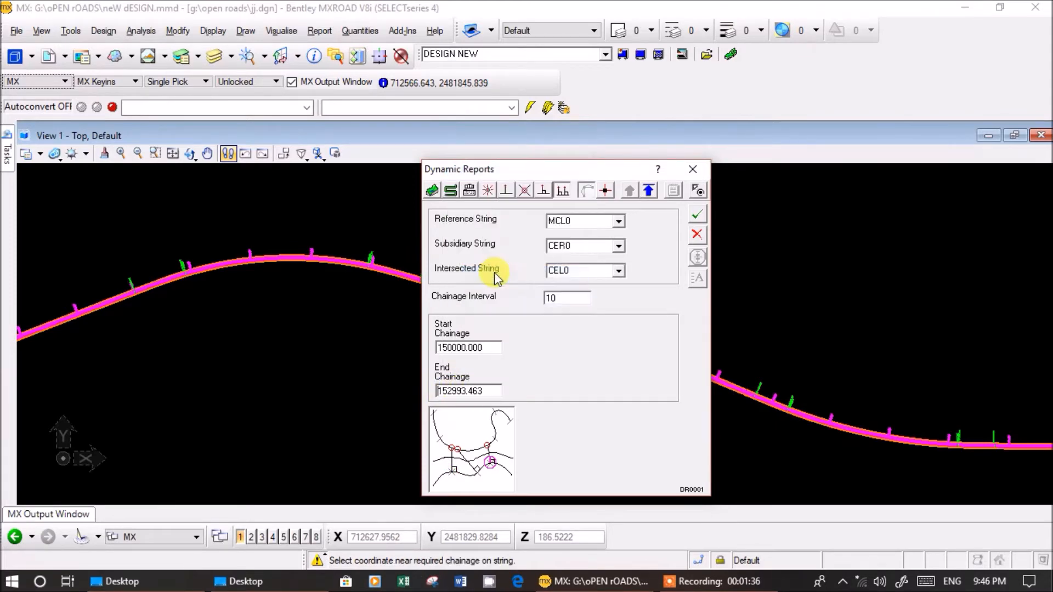
mouse_move(478, 413)
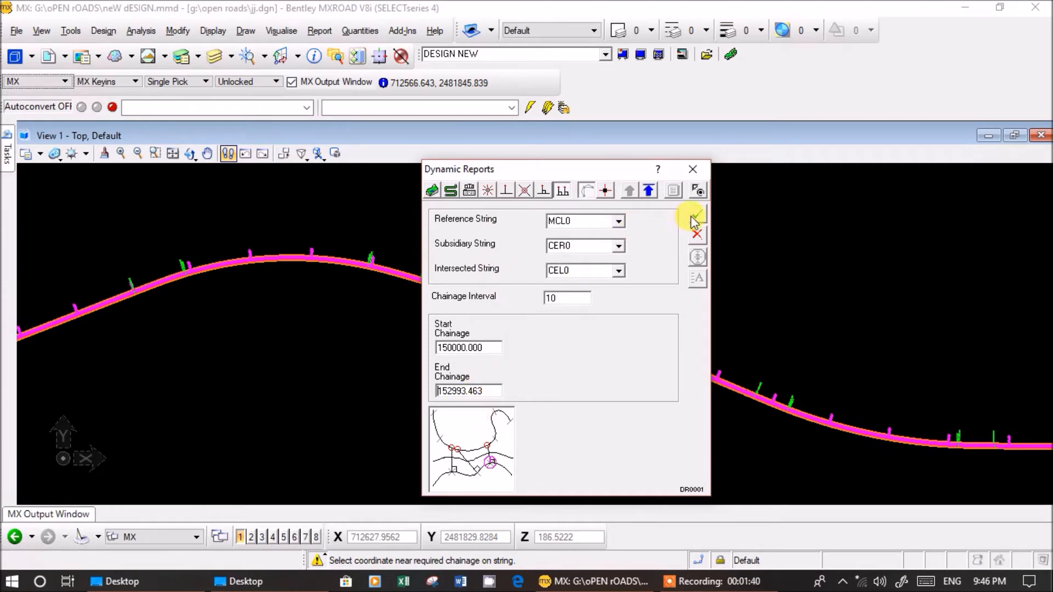
Accept the settings, compute the normal intersections and write the results to a report file.
click(695, 214)
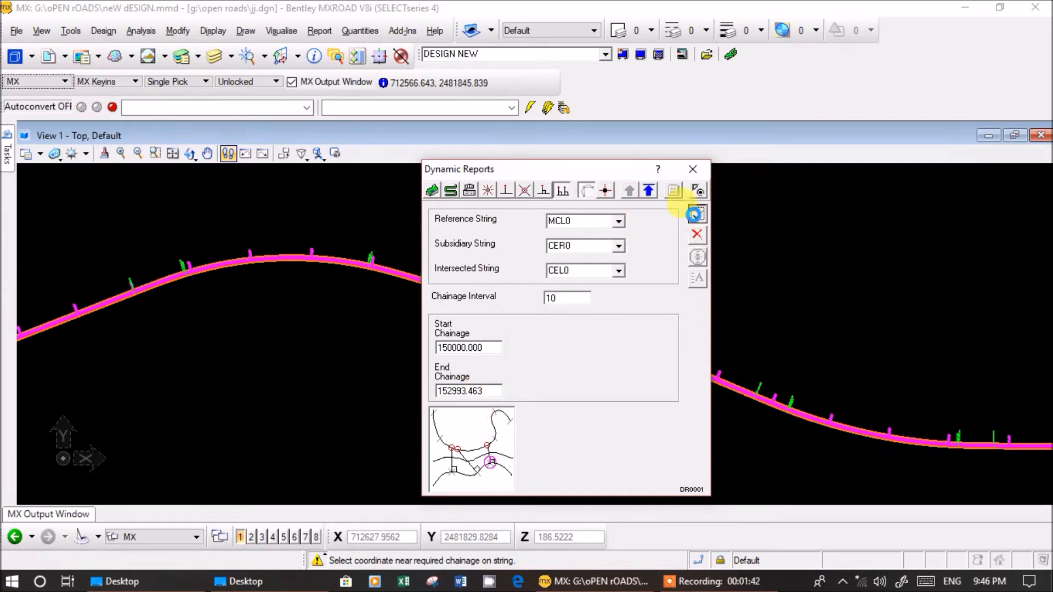
click(696, 214)
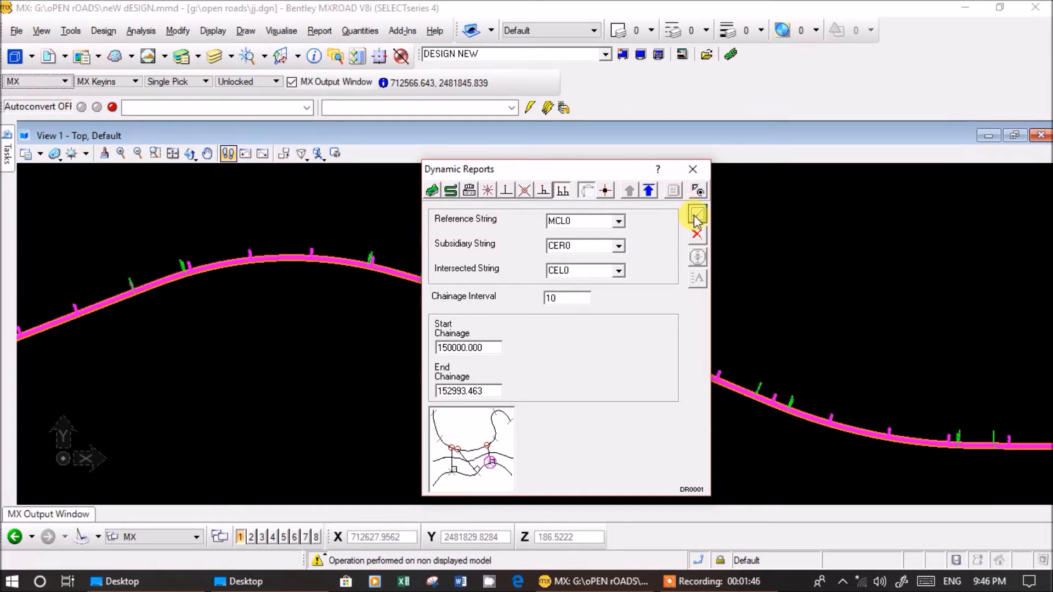
click(696, 214)
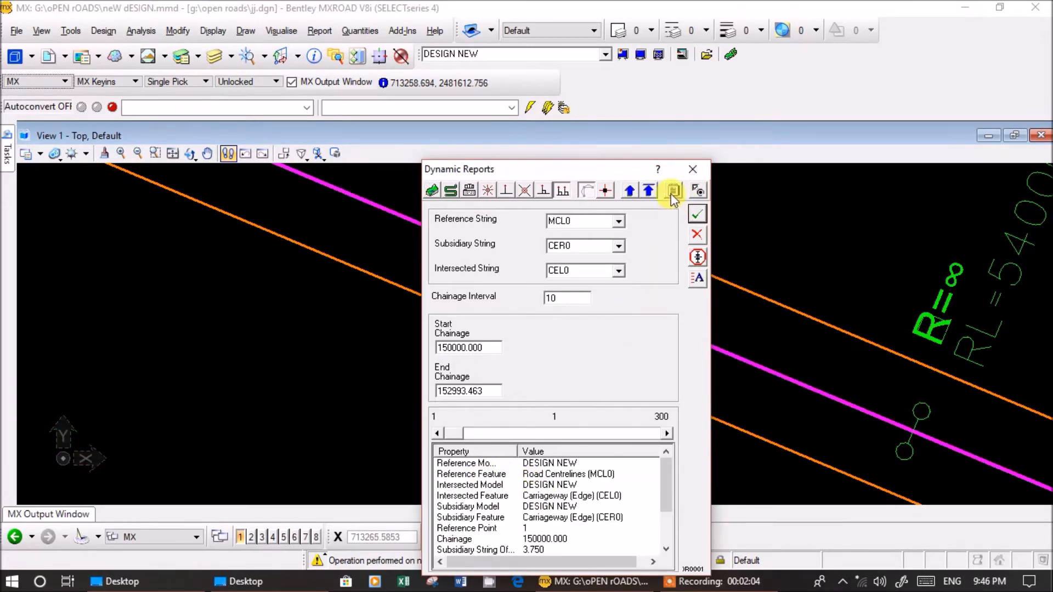
click(673, 189)
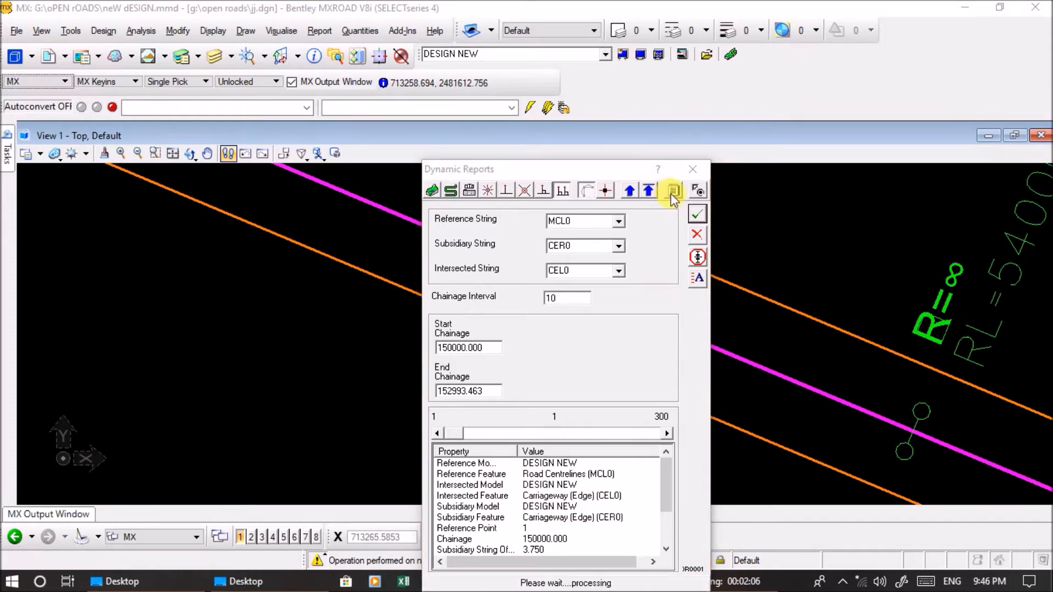
click(672, 190)
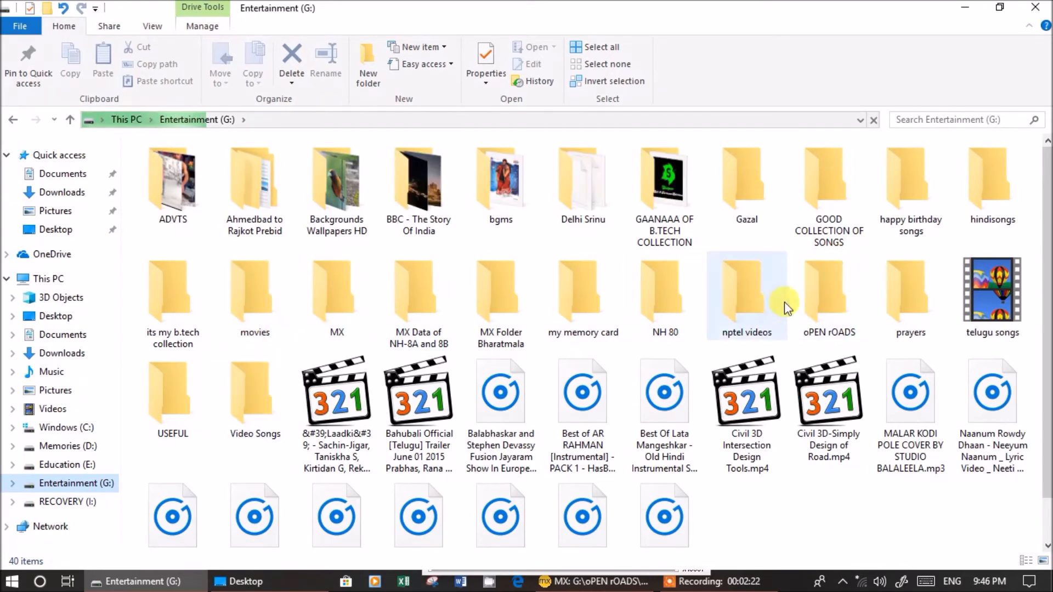
Open Normal Intersections Report 15 Sep 2018.txt from the oPEN rOADS folder on G:.
double_click(829, 292)
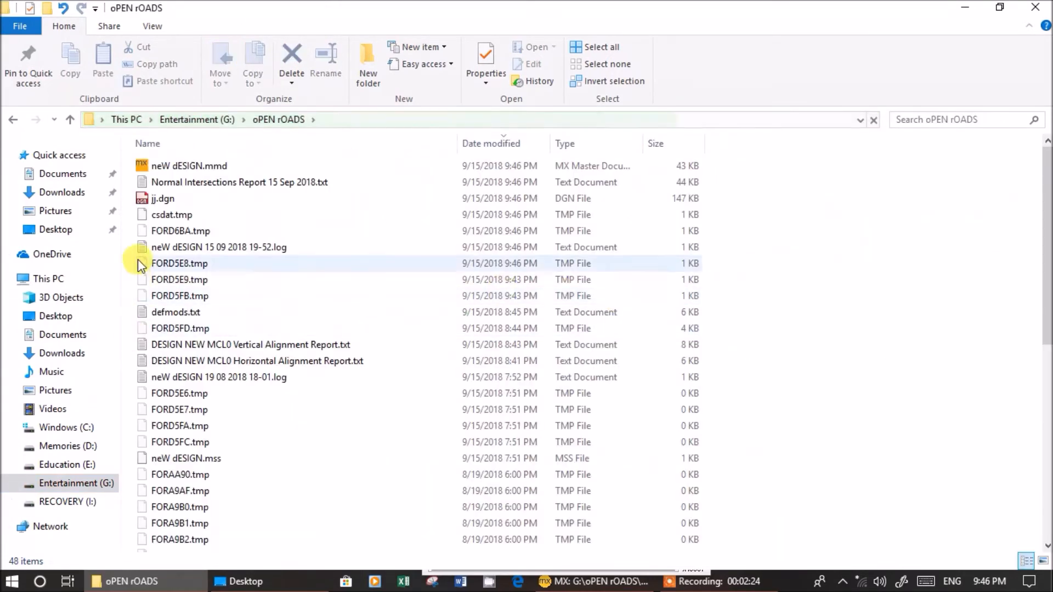
click(238, 182)
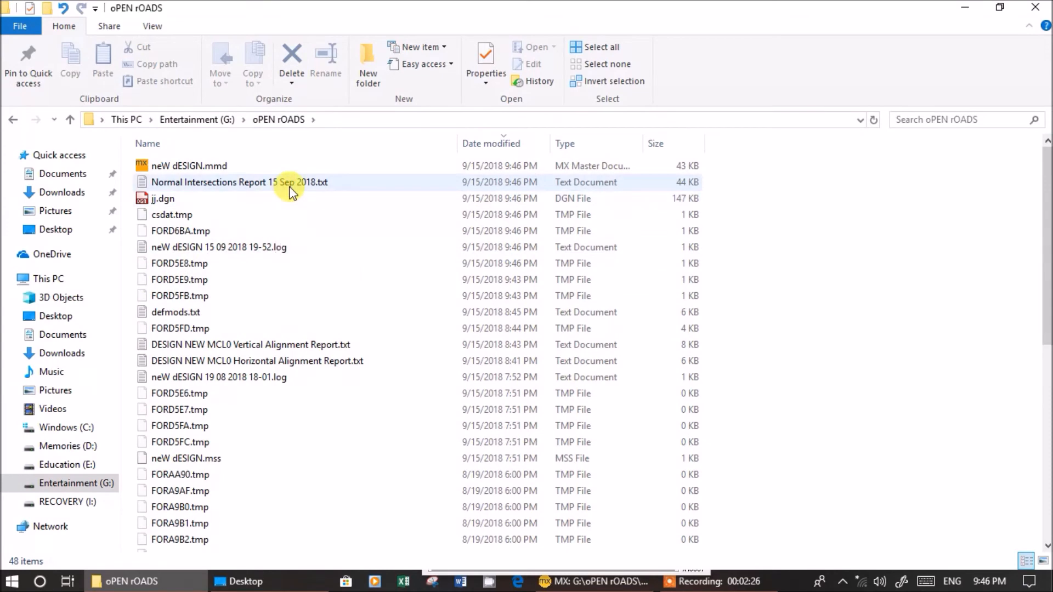
double_click(225, 182)
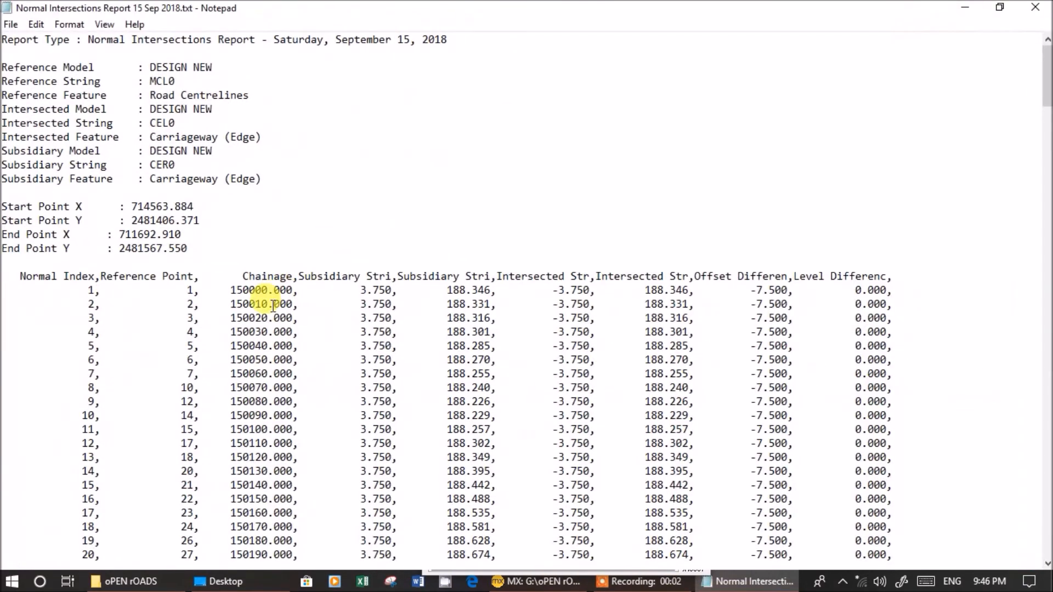
scroll(down, 3)
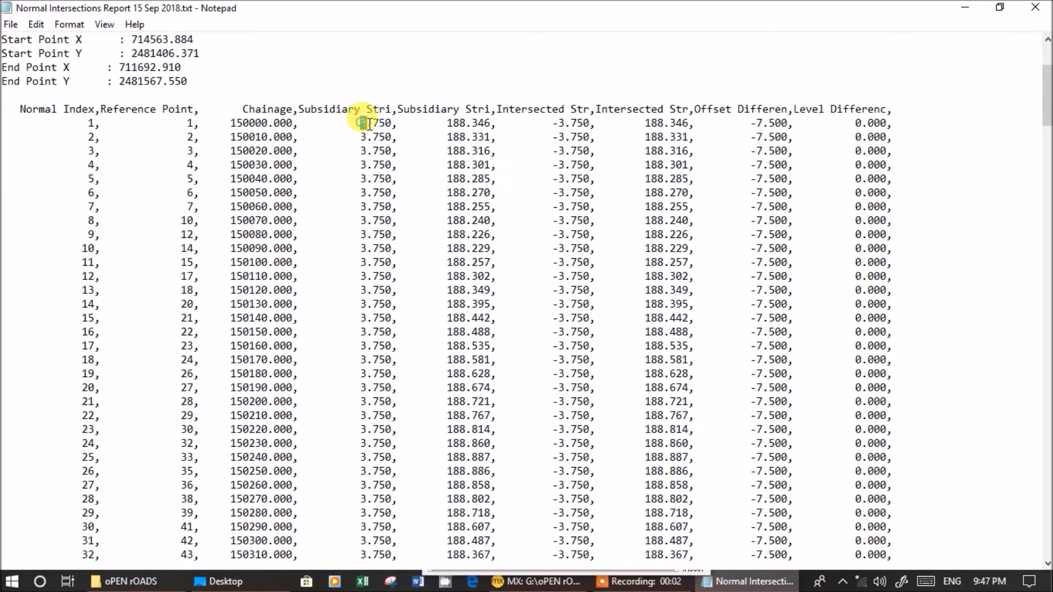
double_click(376, 123)
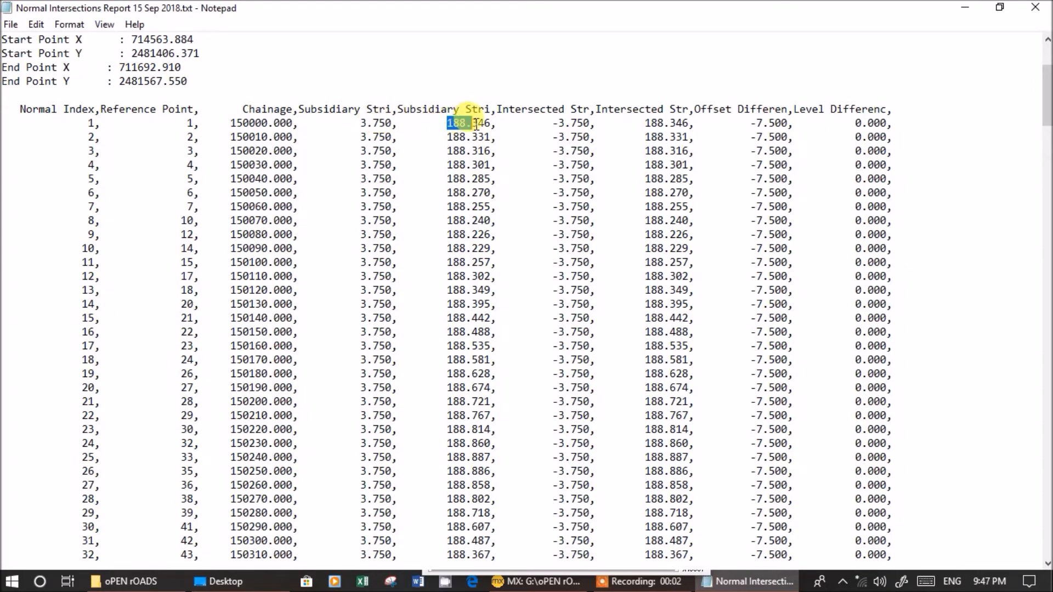
click(567, 123)
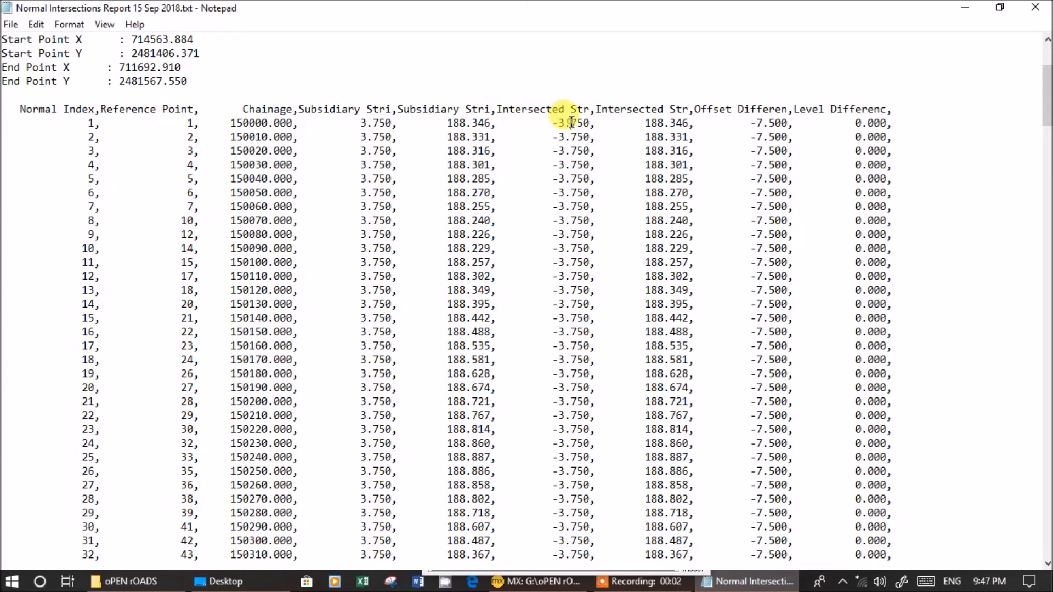
double_click(665, 123)
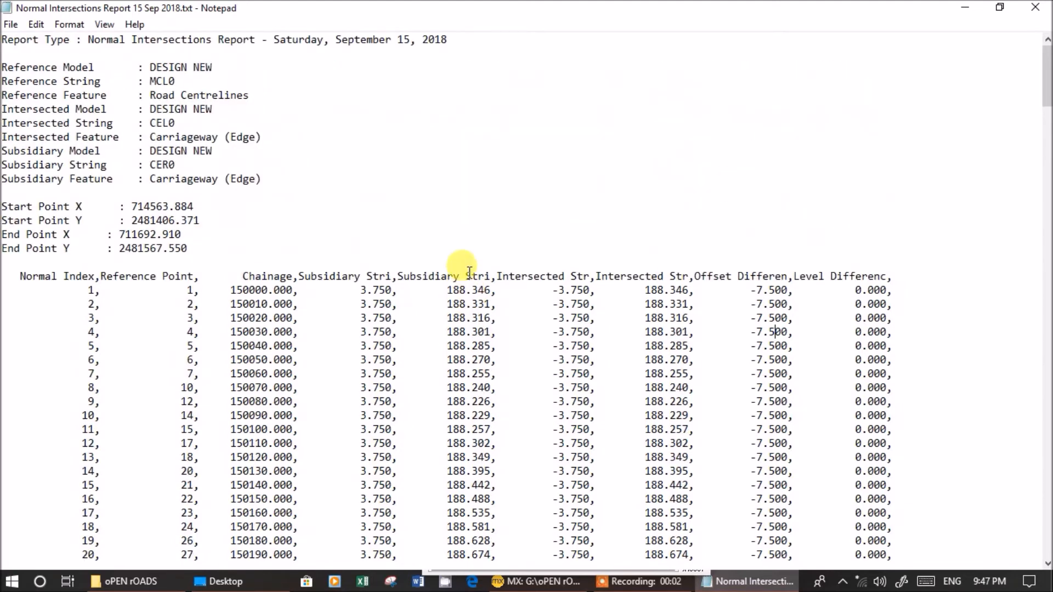
scroll(down, 3)
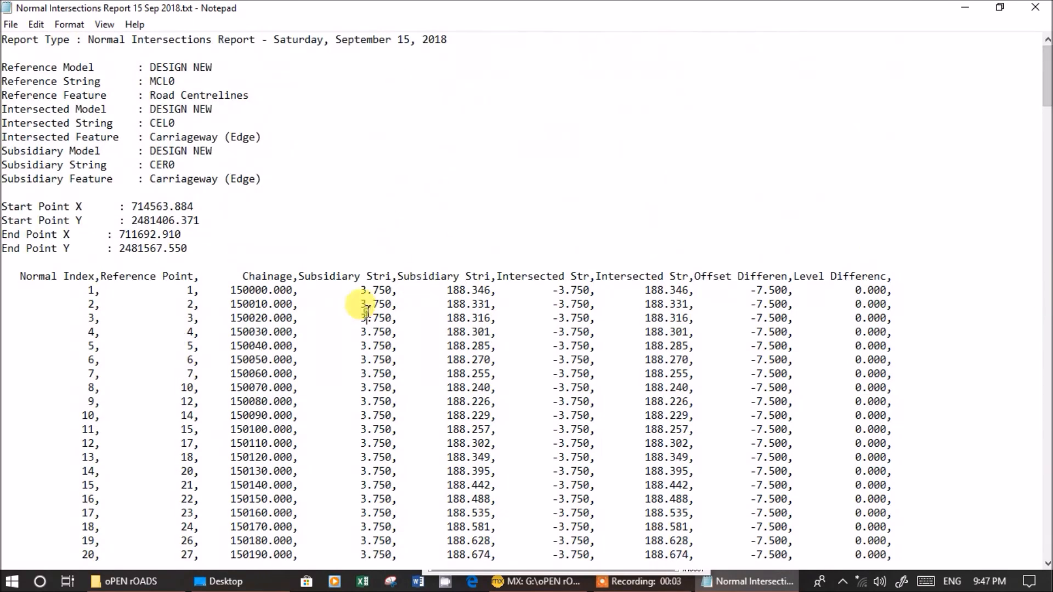
drag(379, 290, 275, 387)
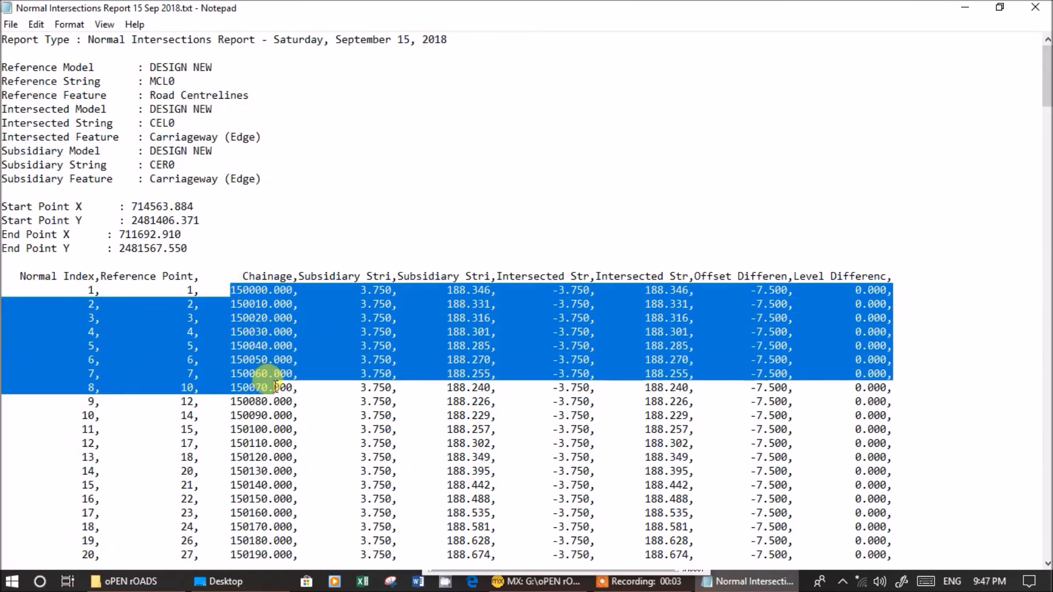